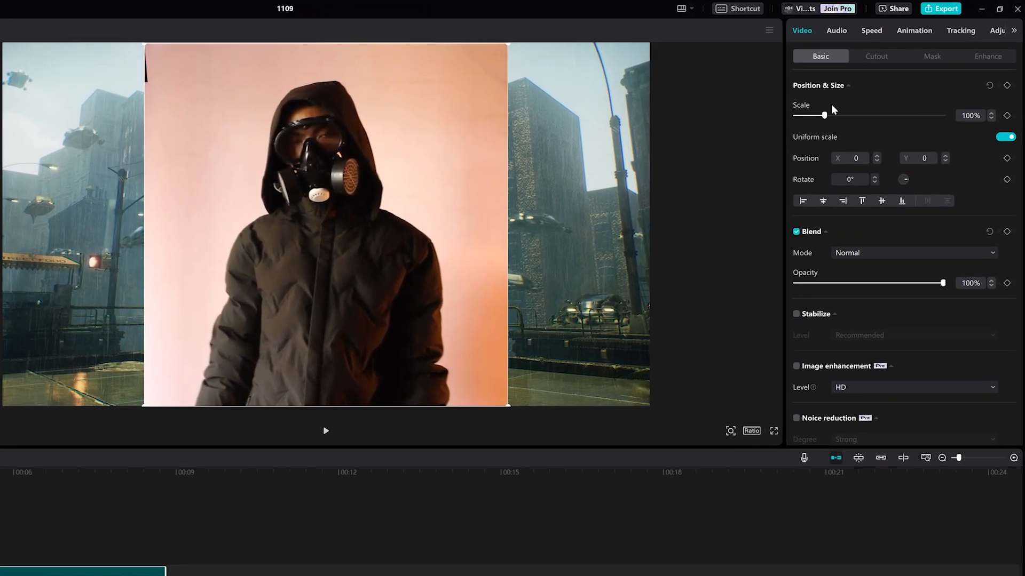
Remove the pink background with Auto cutout and preview the figure over the rainy city footage
{"action": "left_click", "coordinate": [876, 56]}
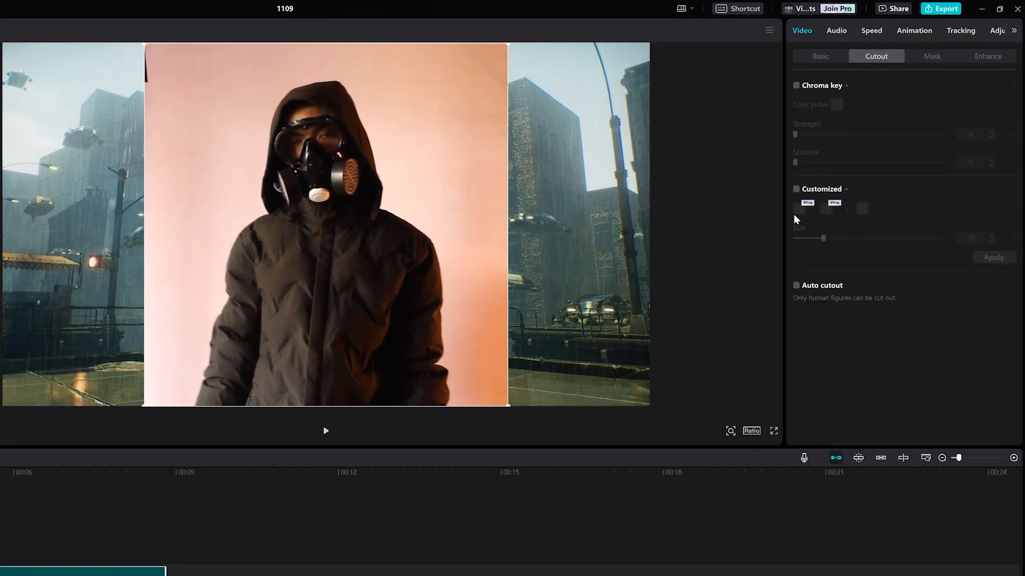
{"action": "left_click", "coordinate": [796, 285]}
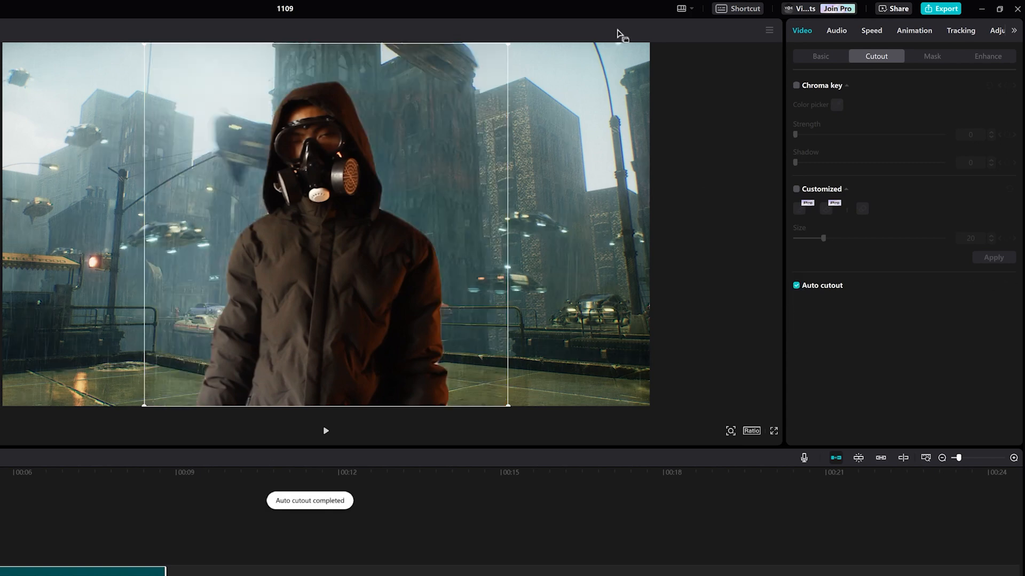
{"action": "left_click", "coordinate": [976, 30]}
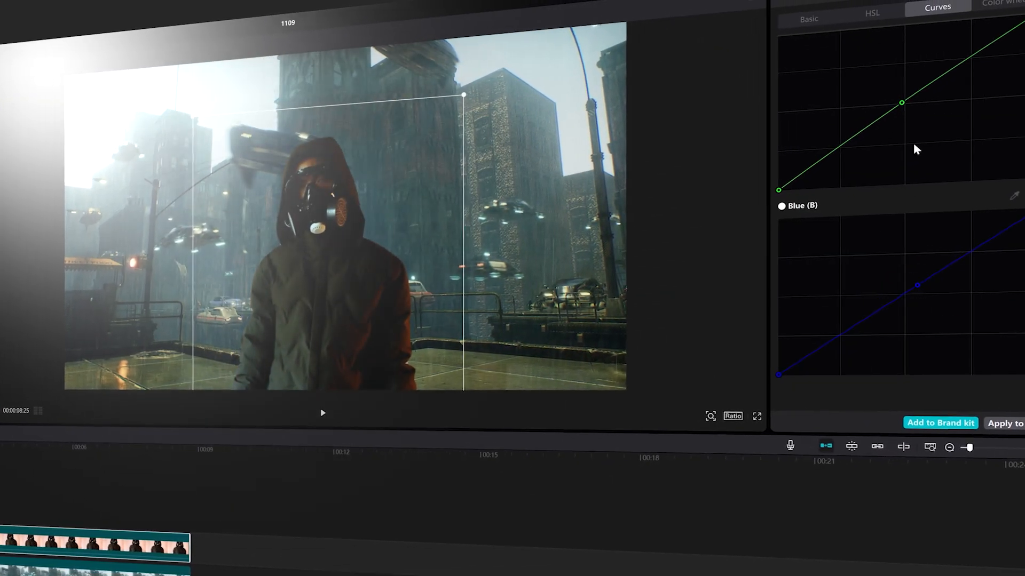
{"action": "left_click", "coordinate": [808, 18]}
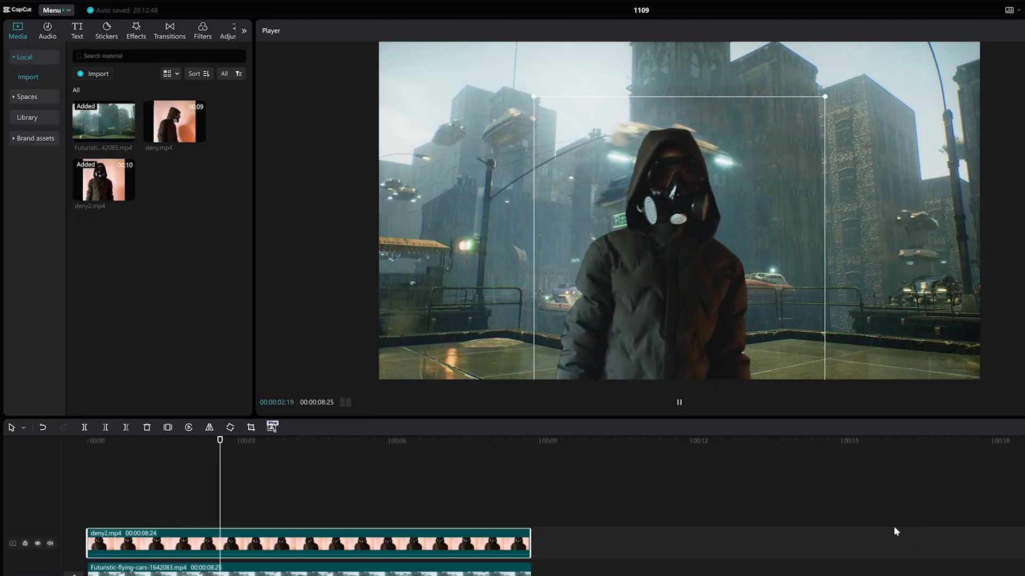
Add a text layer on the neon car clip reading 'I am the designer of my own future'
{"action": "left_click", "coordinate": [135, 30]}
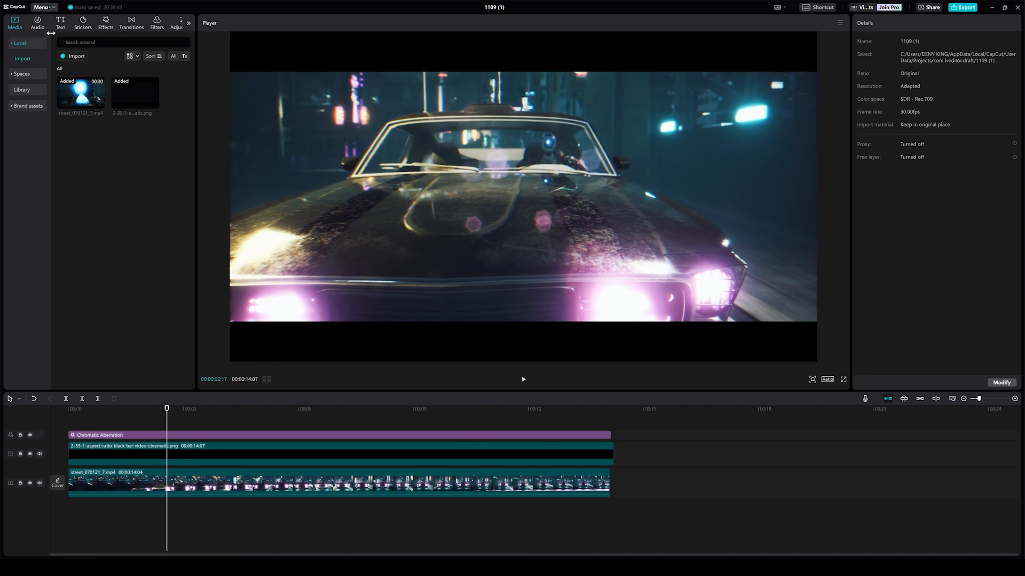
{"action": "left_click", "coordinate": [59, 21]}
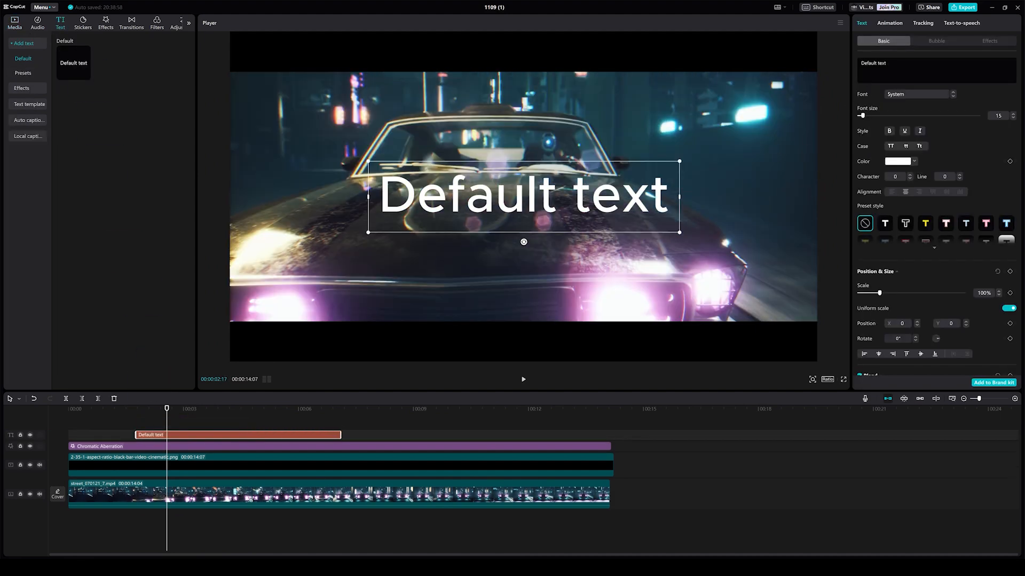
{"action": "type", "text": "I am the designer of my own future"}
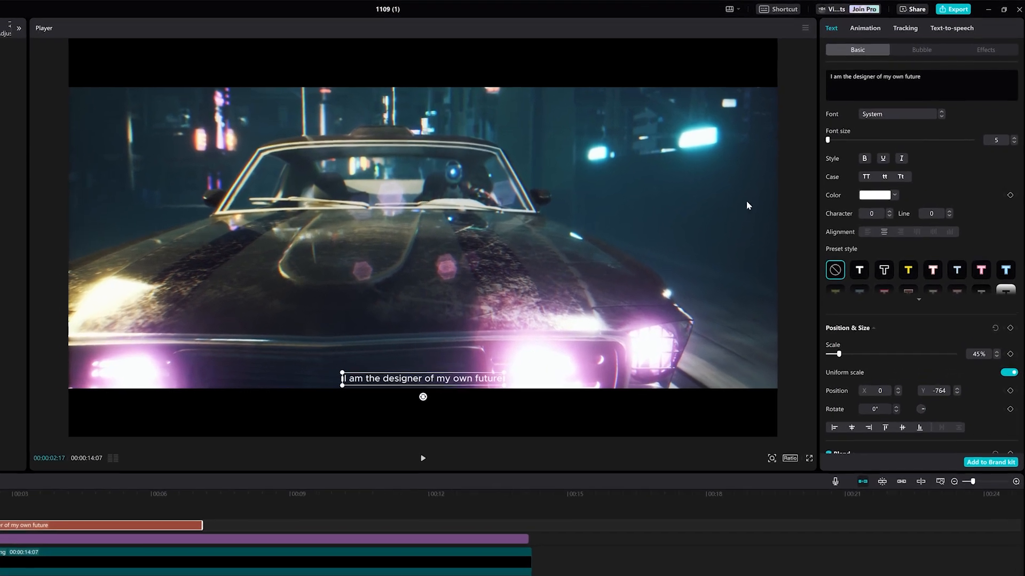
Preview text-to-speech voices including Female Storyteller and Documentary
{"action": "left_click", "coordinate": [951, 28]}
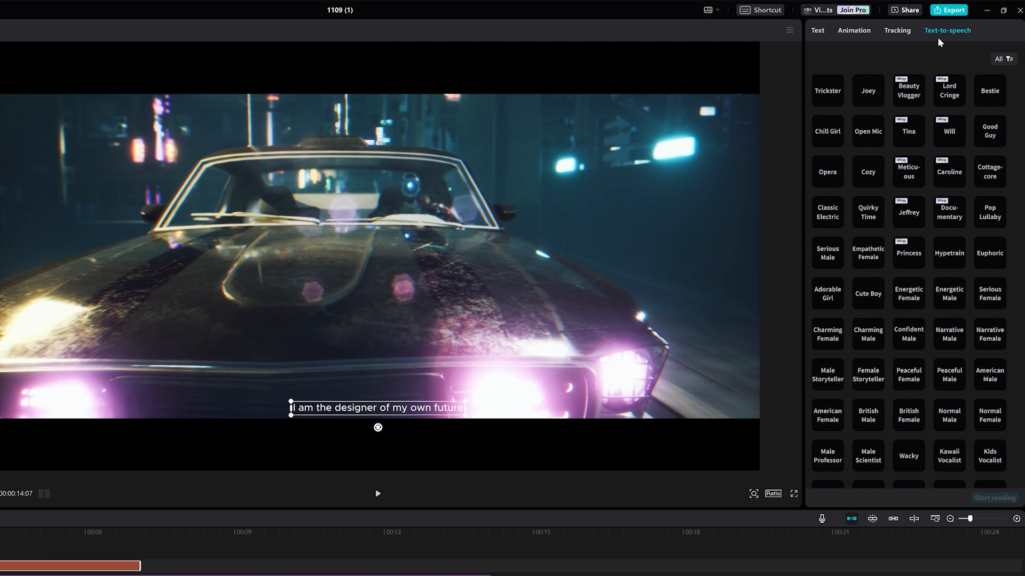
{"action": "mouse_move", "coordinate": [877, 355]}
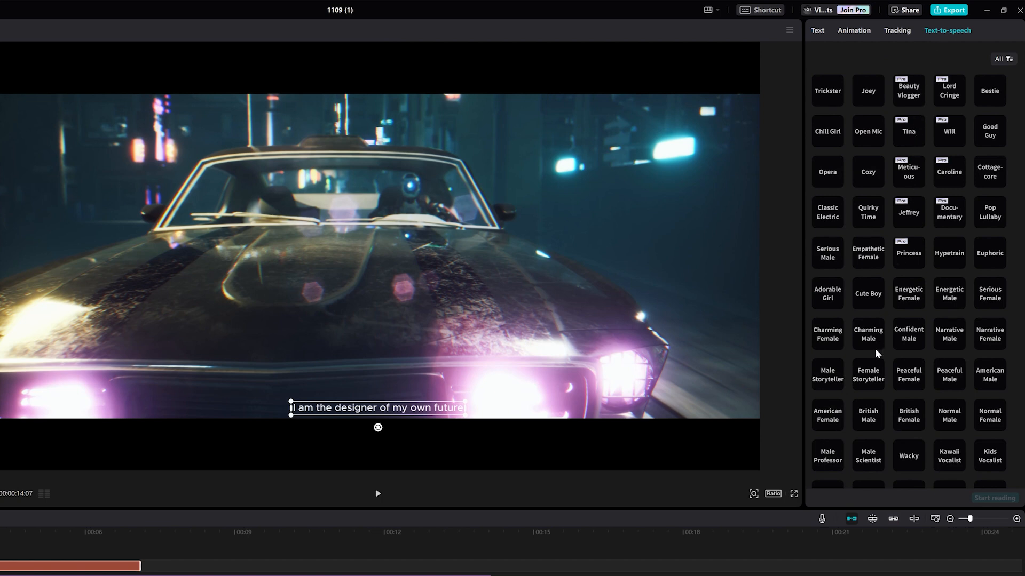
{"action": "left_click", "coordinate": [867, 375]}
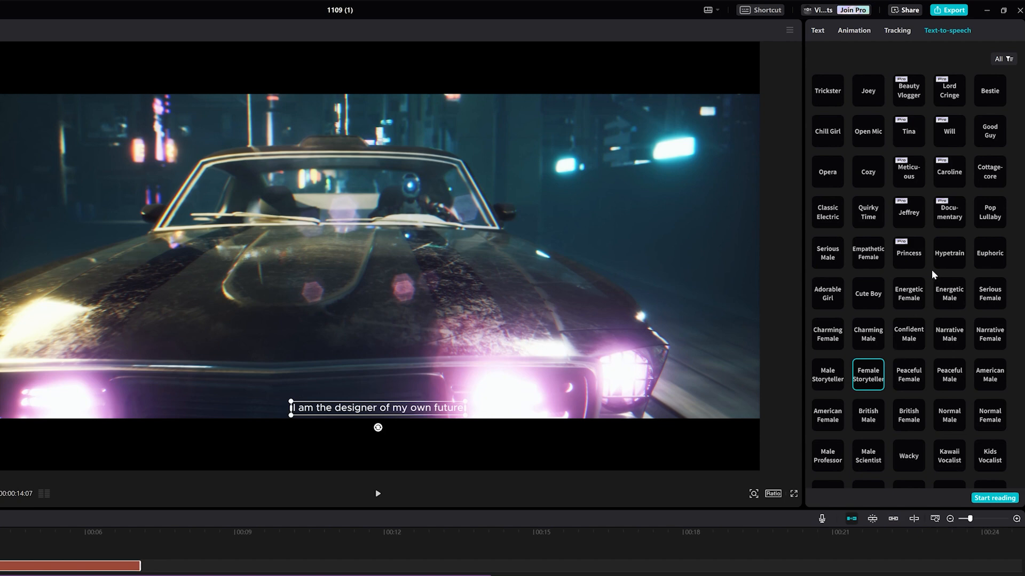
{"action": "left_click", "coordinate": [948, 211]}
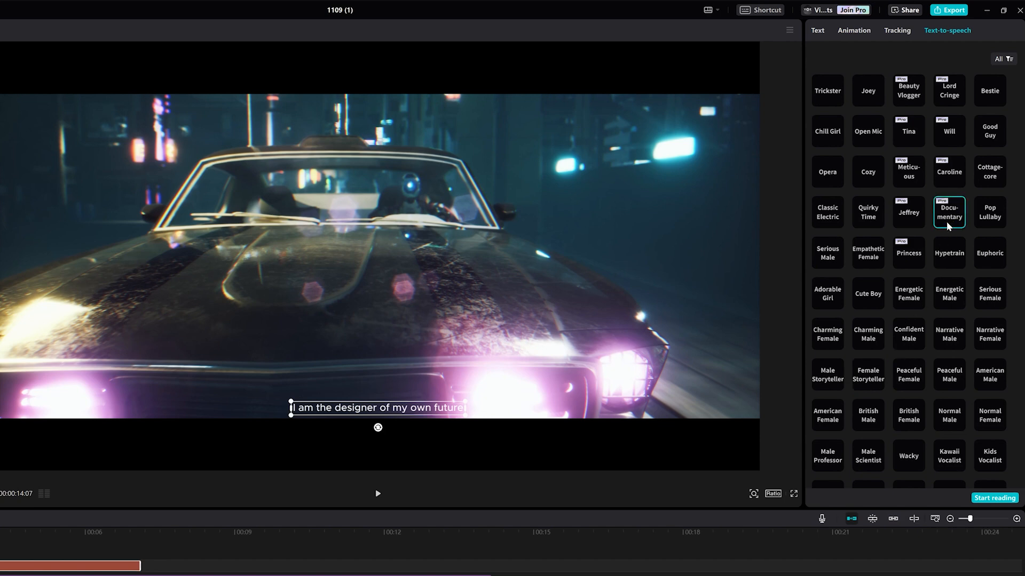
{"action": "mouse_move", "coordinate": [897, 214]}
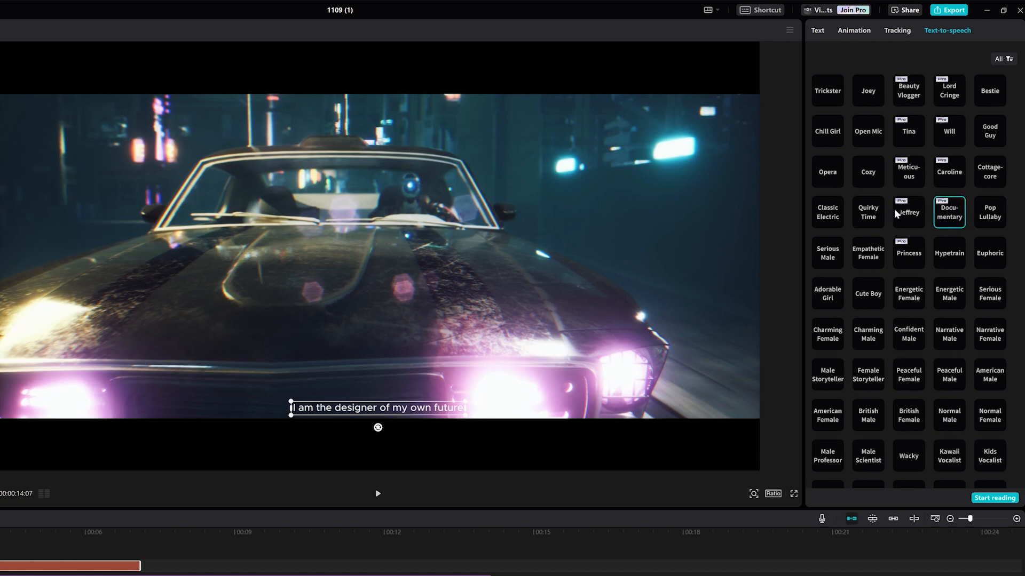
{"action": "left_click", "coordinate": [868, 131]}
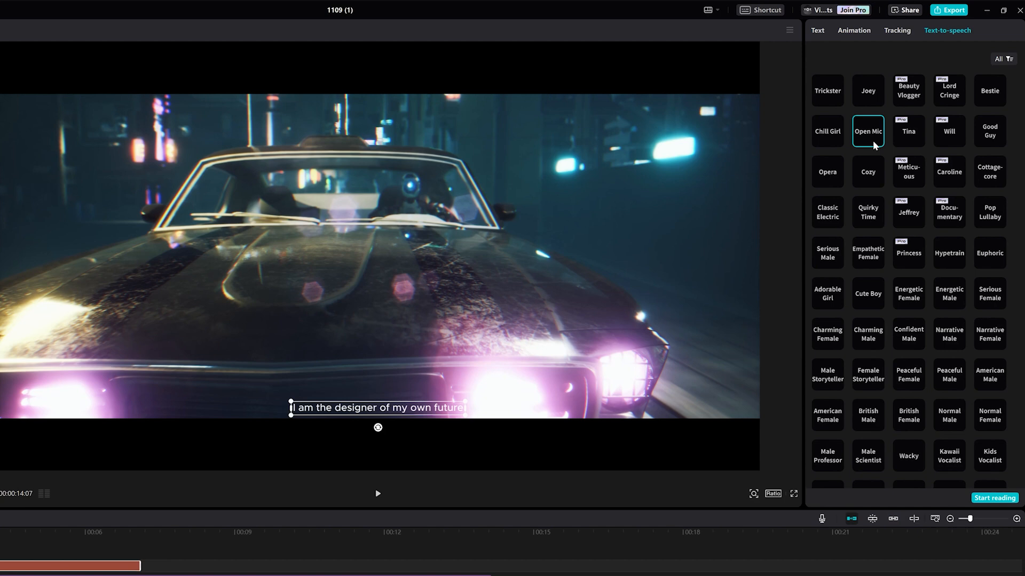
{"action": "mouse_move", "coordinate": [958, 340]}
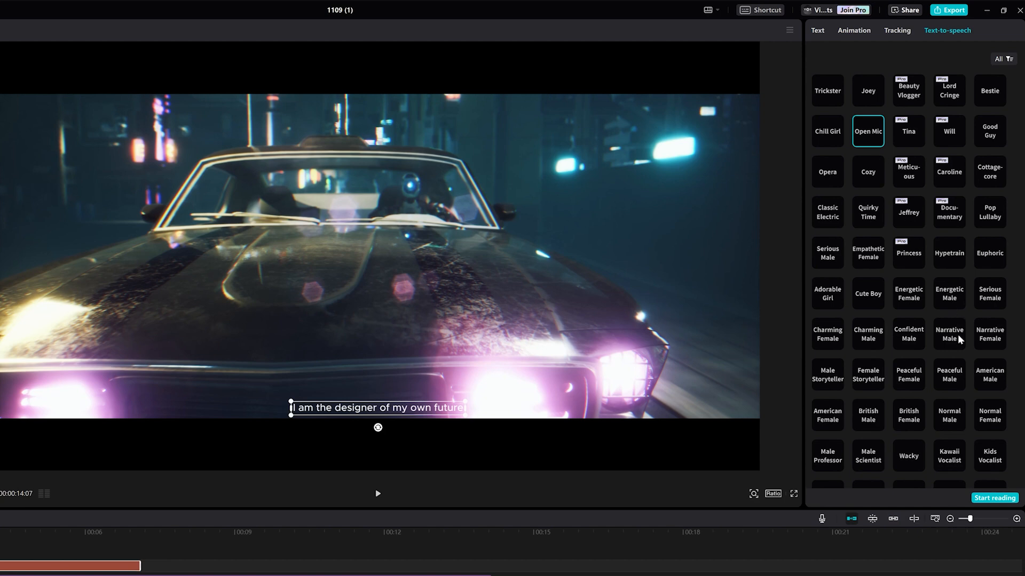
Generate the voiceover with the Female Storyteller voice via Start reading
{"action": "left_click", "coordinate": [867, 375]}
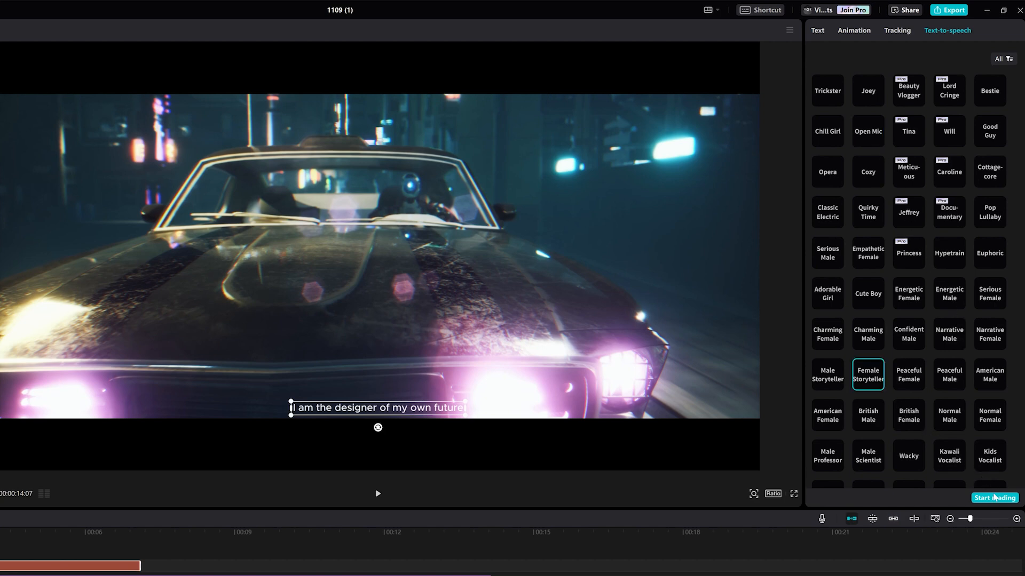
{"action": "left_click", "coordinate": [994, 497]}
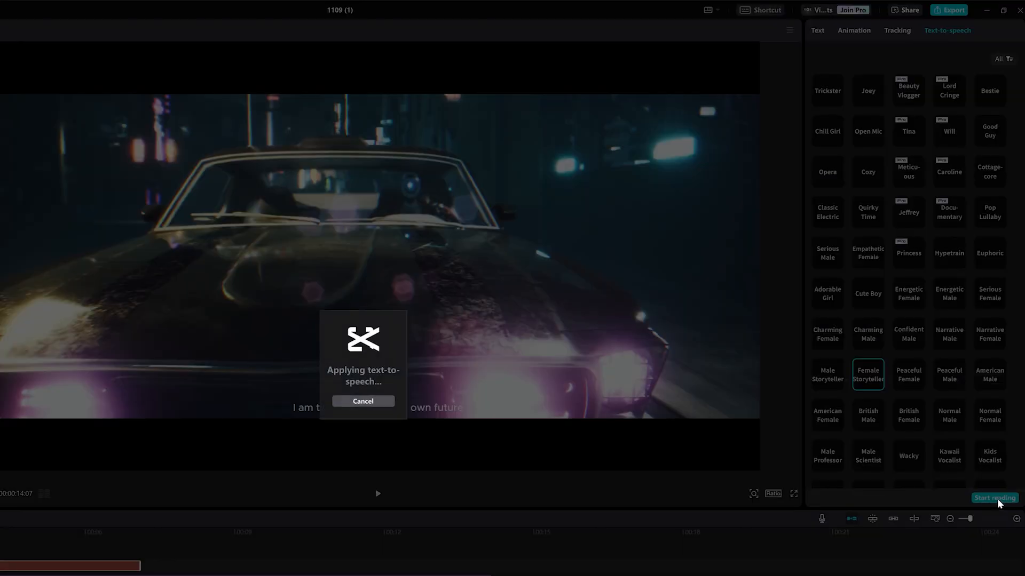
{"action": "left_click", "coordinate": [993, 499]}
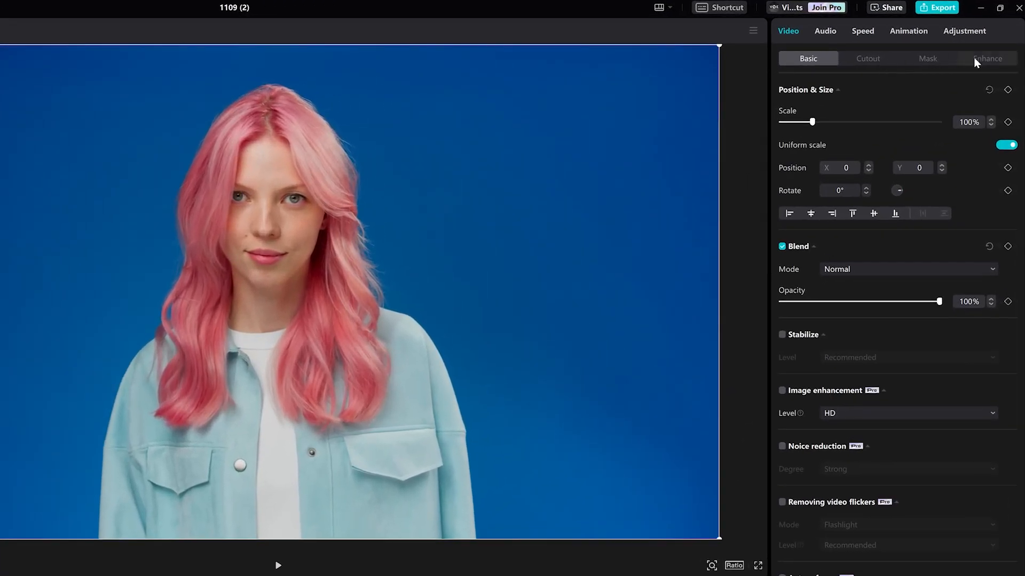
Apply skin smoothing, dark-circle reduction and body slimming in the Enhance settings
{"action": "left_click", "coordinate": [986, 58]}
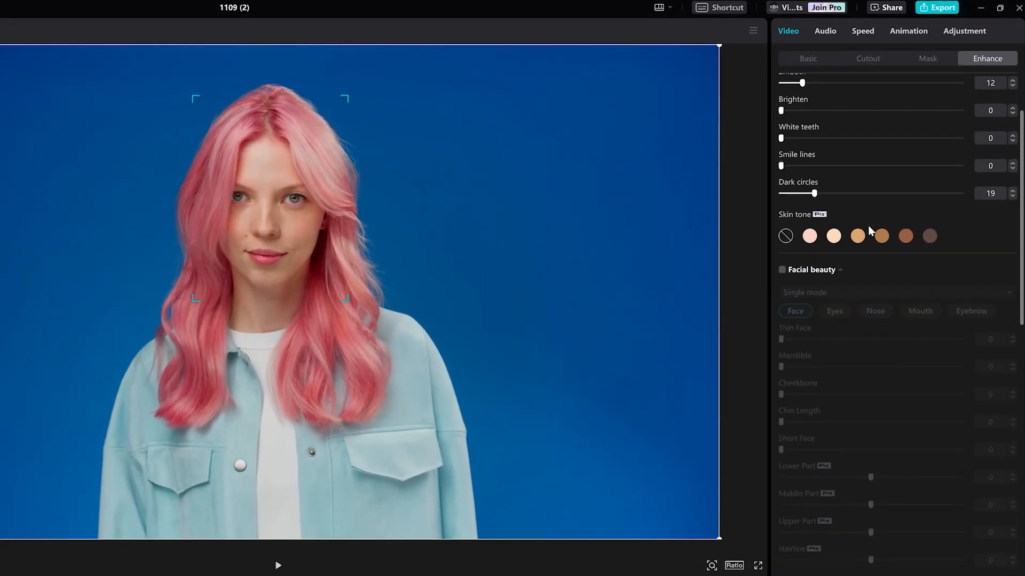
{"action": "scroll", "scroll_direction": "down", "scroll_amount": 3}
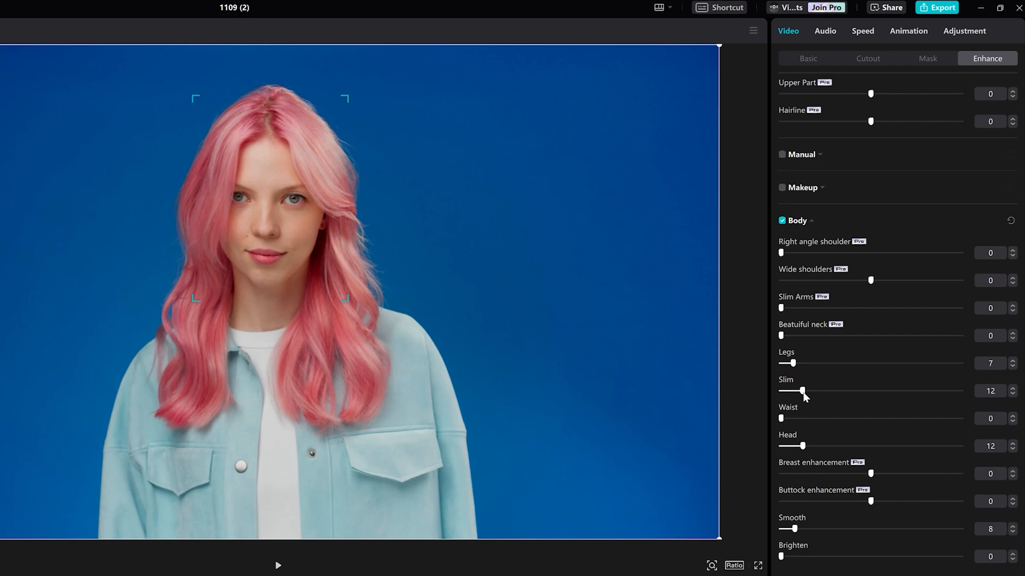
{"action": "left_click", "coordinate": [782, 188]}
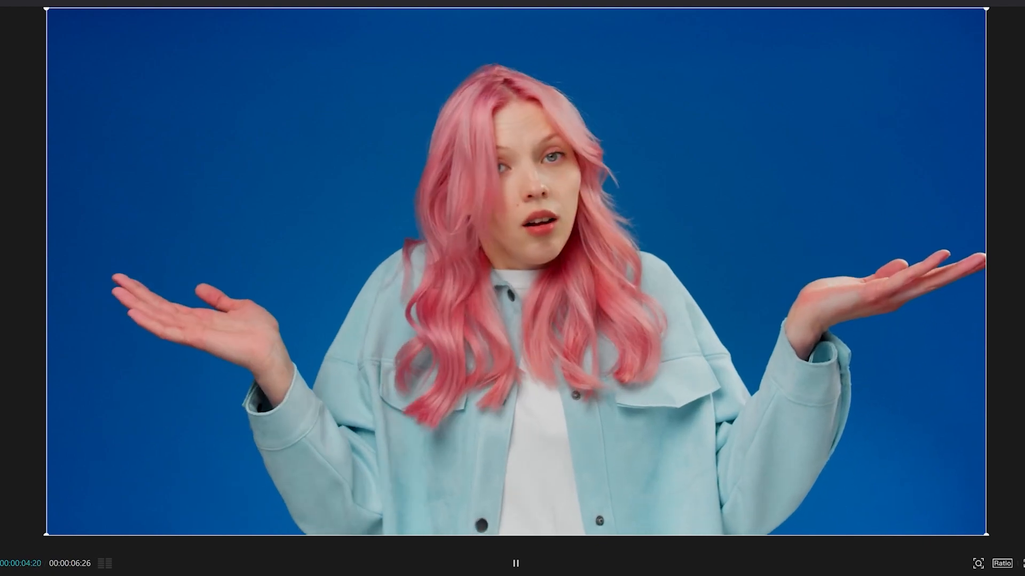
{"action": "left_click", "coordinate": [516, 563]}
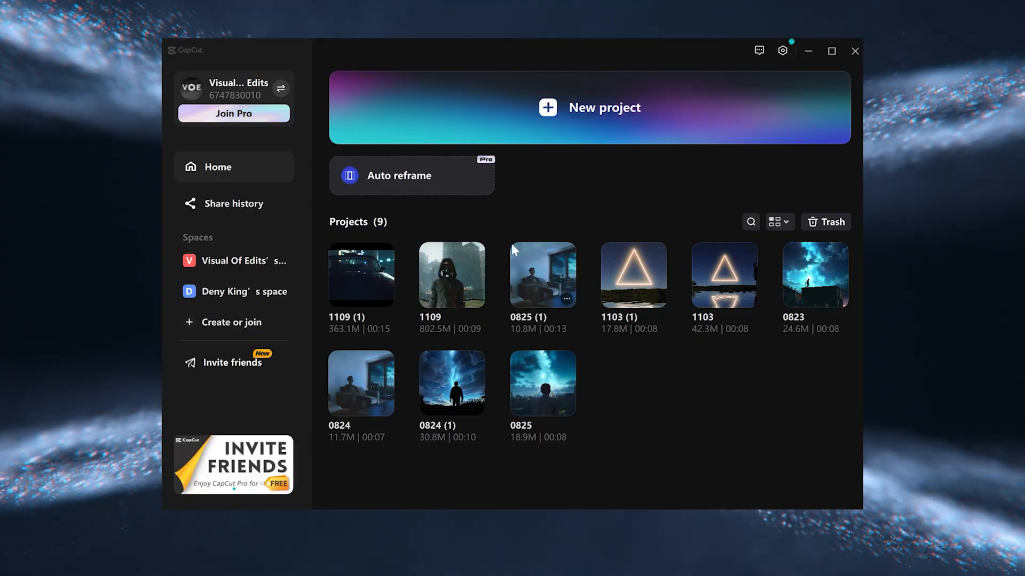
Import the MVI_2150_2 video into the Auto reframe tool
{"action": "left_click", "coordinate": [412, 175]}
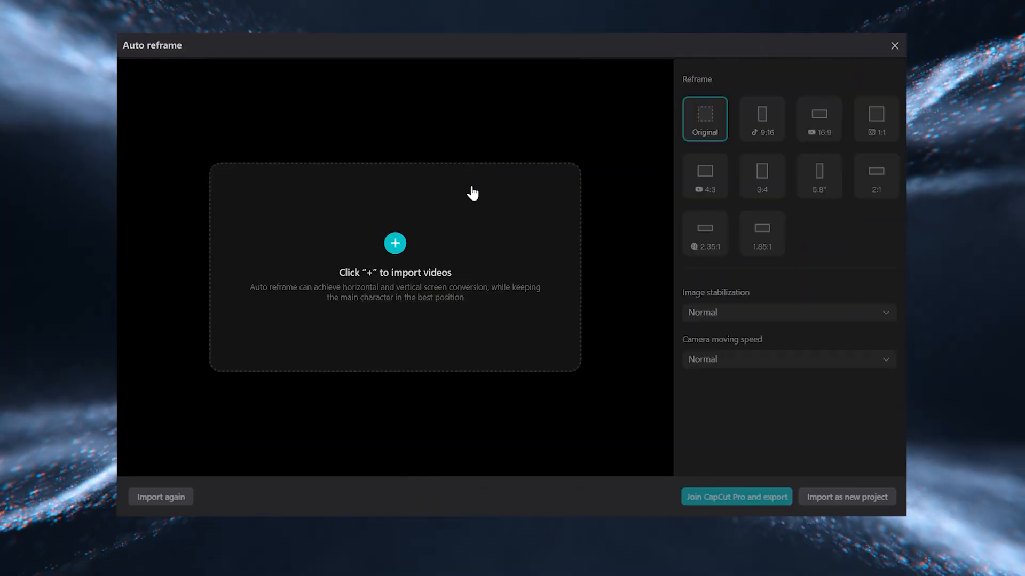
{"action": "left_click", "coordinate": [395, 244]}
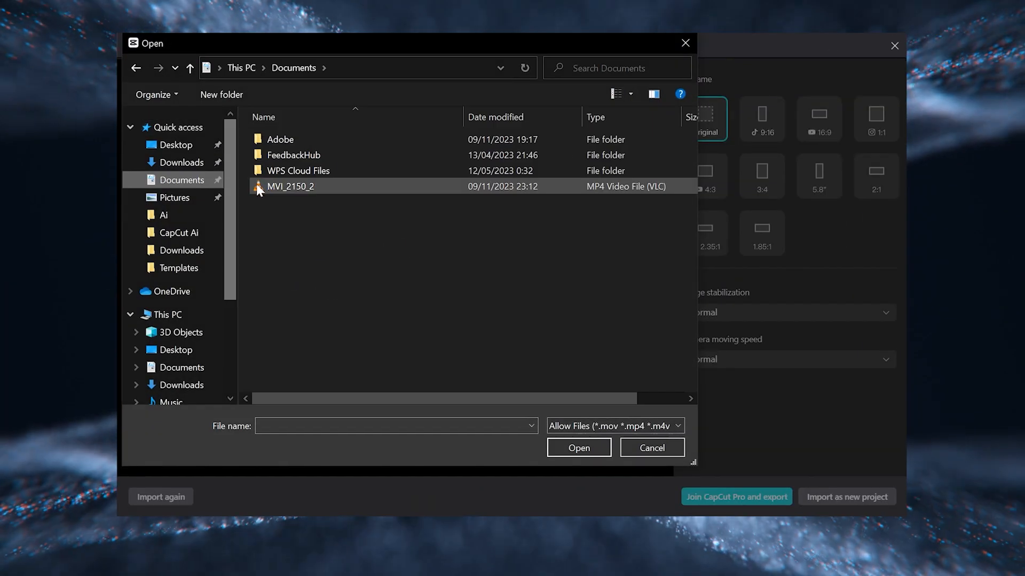
{"action": "left_click", "coordinate": [578, 448]}
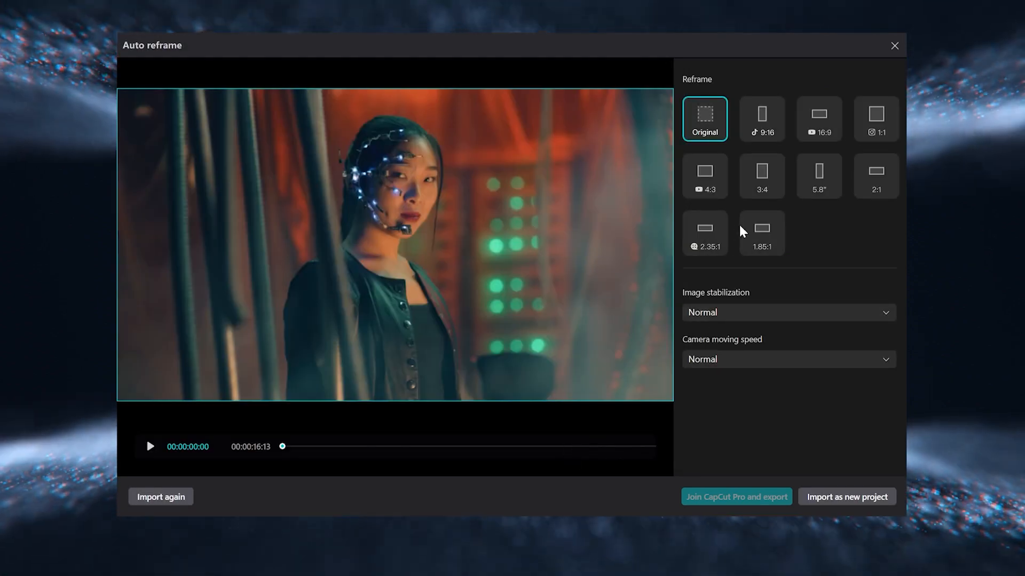
Reframe the clip to vertical 9:16 and choose an image stabilization level
{"action": "left_click", "coordinate": [761, 119]}
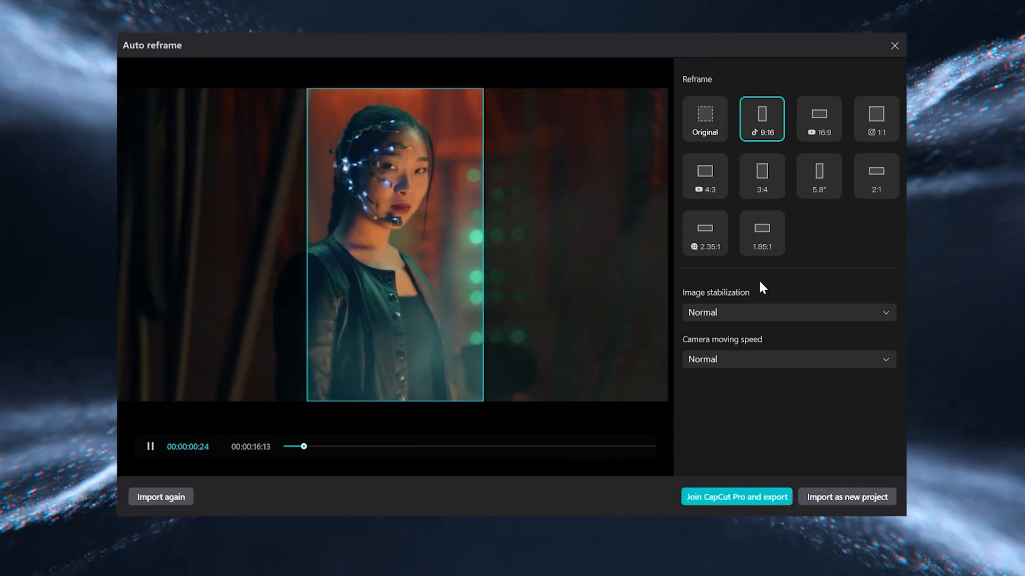
{"action": "left_click", "coordinate": [787, 312]}
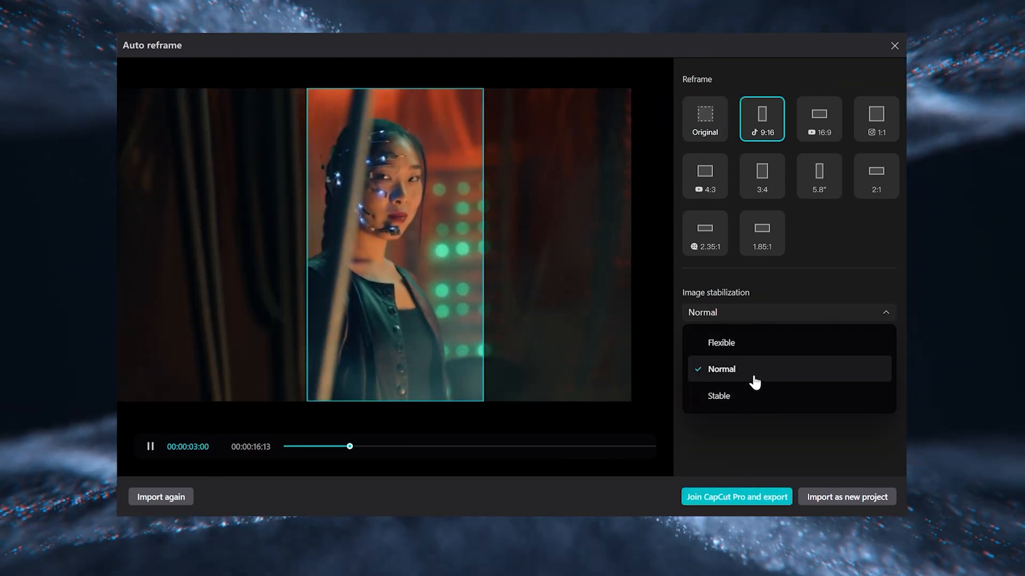
{"action": "left_click", "coordinate": [721, 369]}
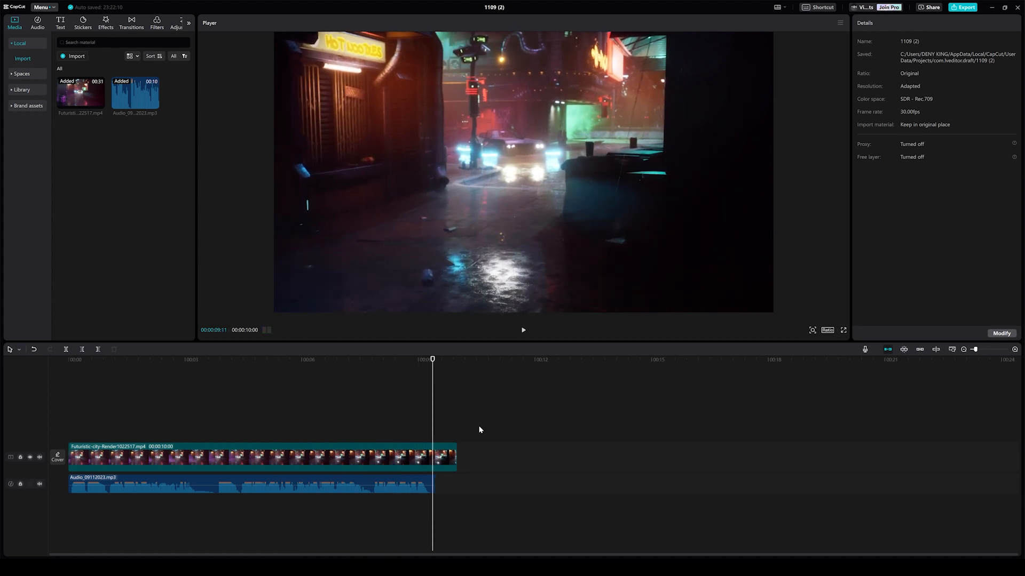
Select the city project's audio track to show its volume, fade and noise settings
{"action": "left_click", "coordinate": [248, 480]}
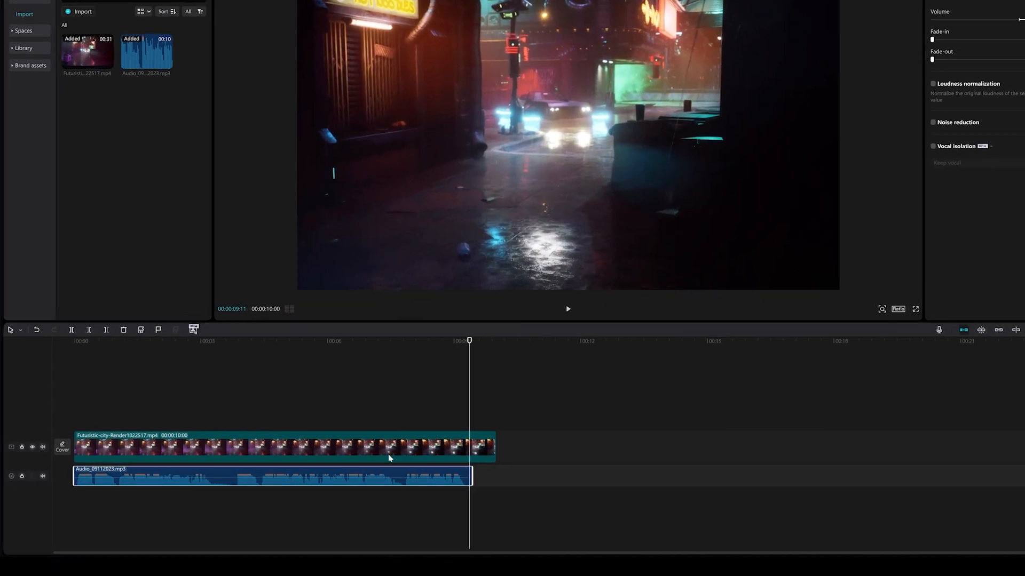